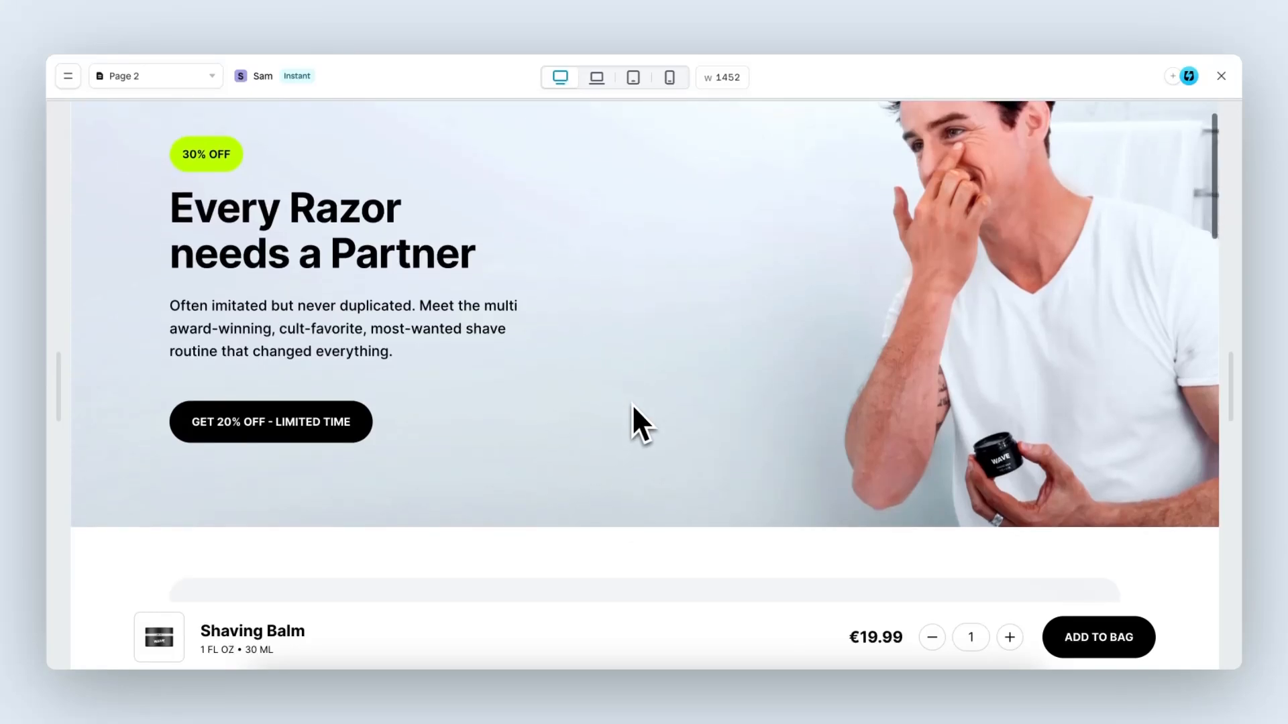
Step: Raise the Shaving Balm quantity in the bottom add-to-cart bar to 2
scroll(down, 3)
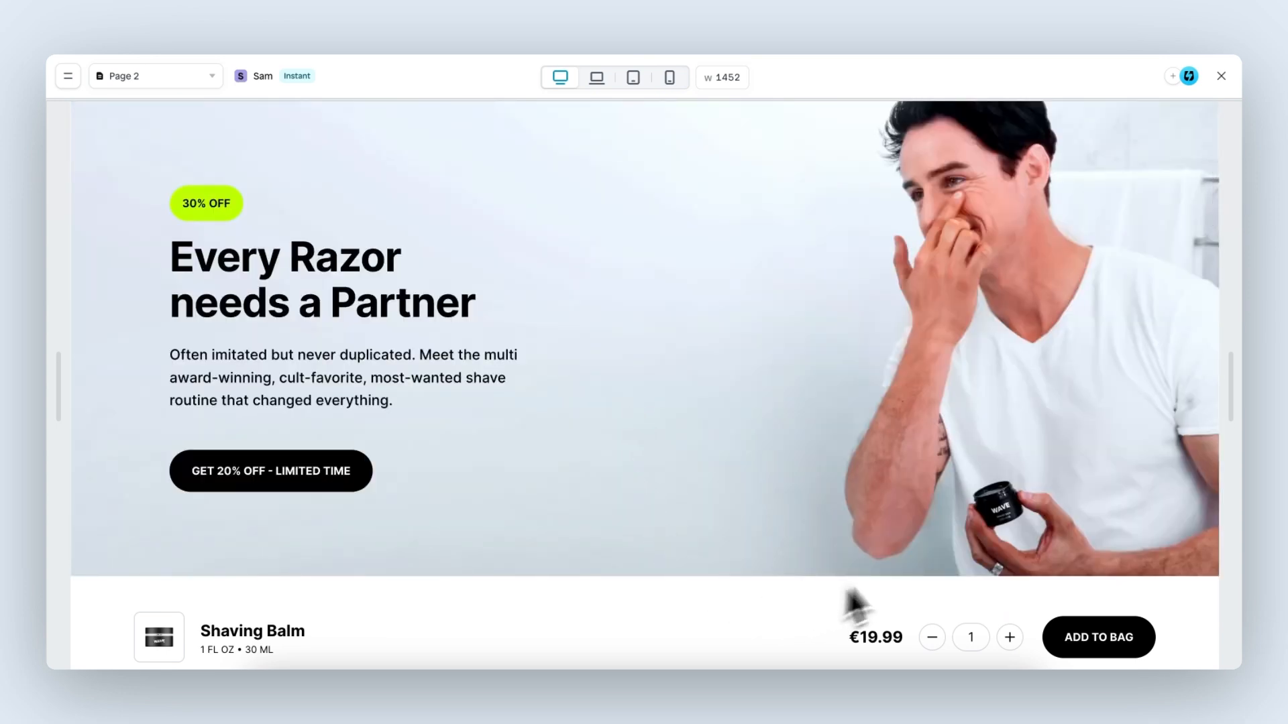
mouse_move(716, 600)
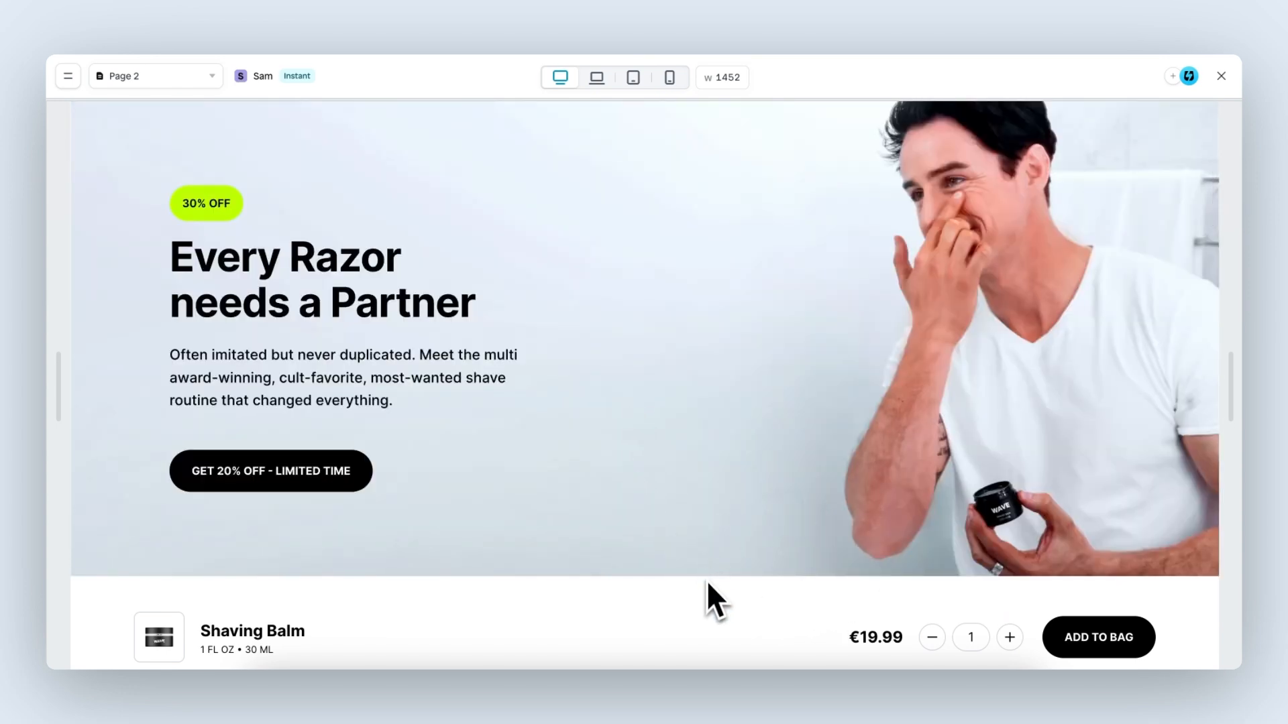
click(1008, 637)
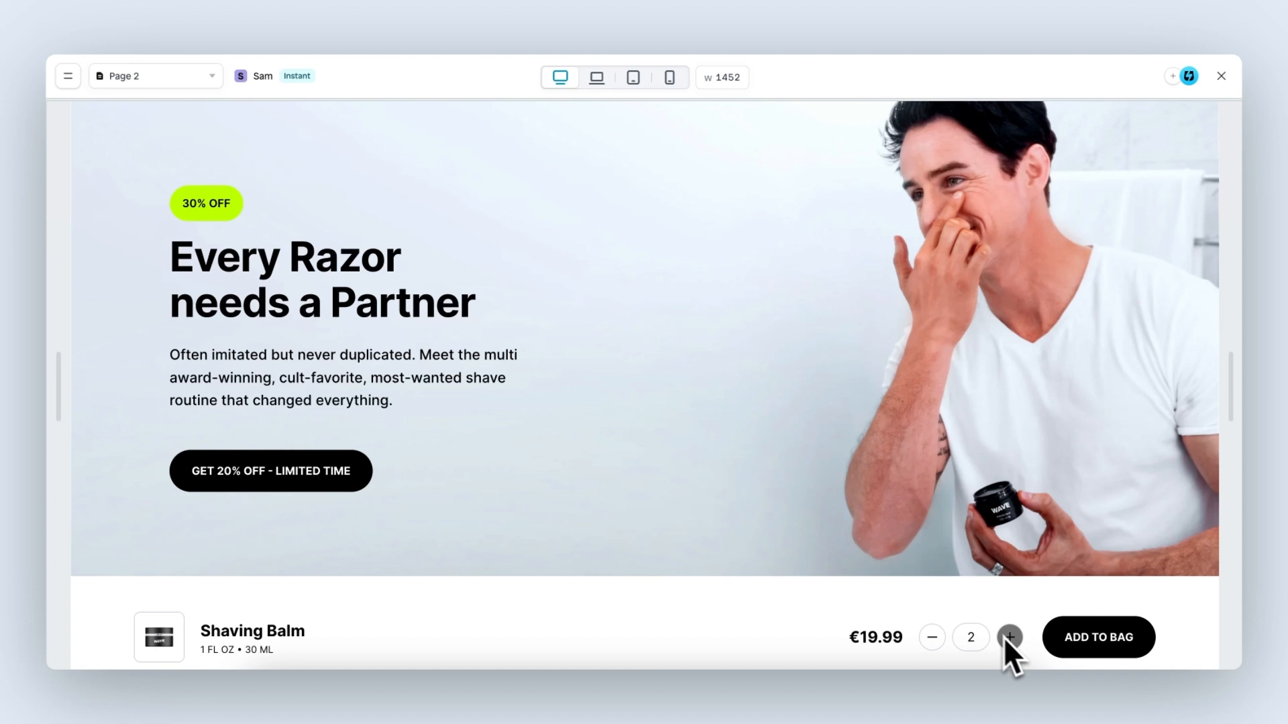
click(930, 637)
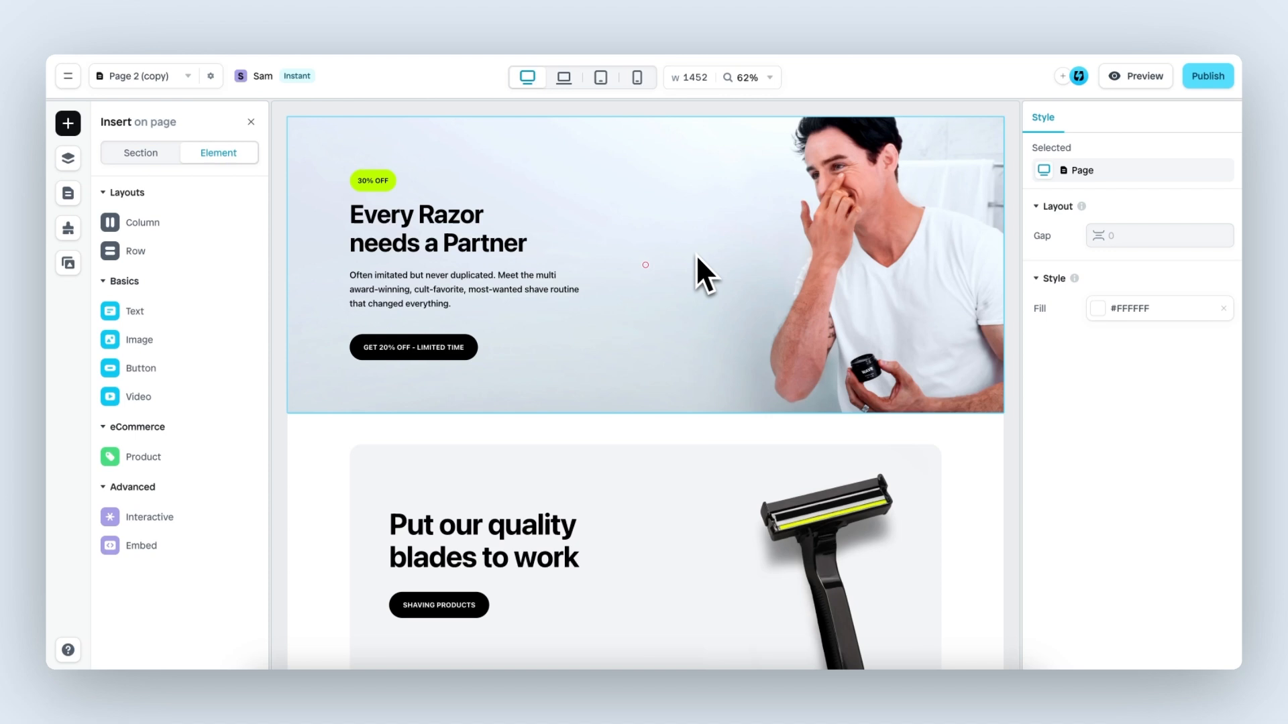
mouse_move(735, 337)
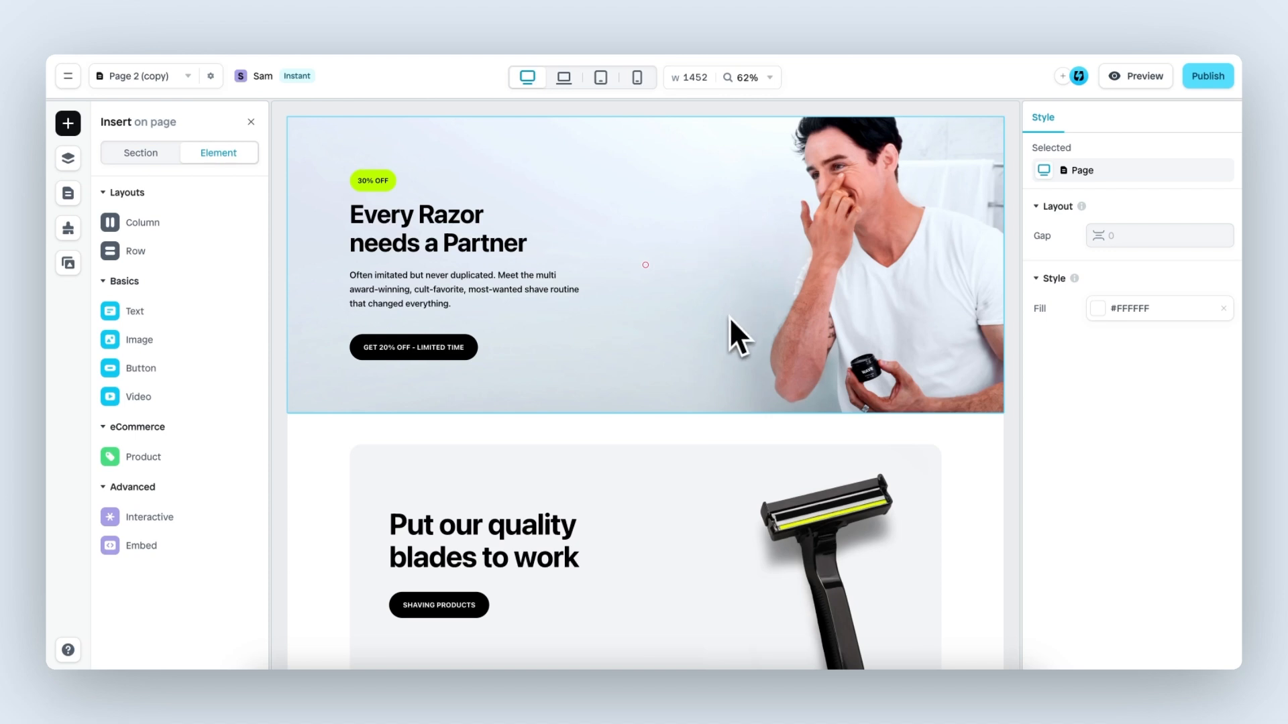
mouse_move(733, 329)
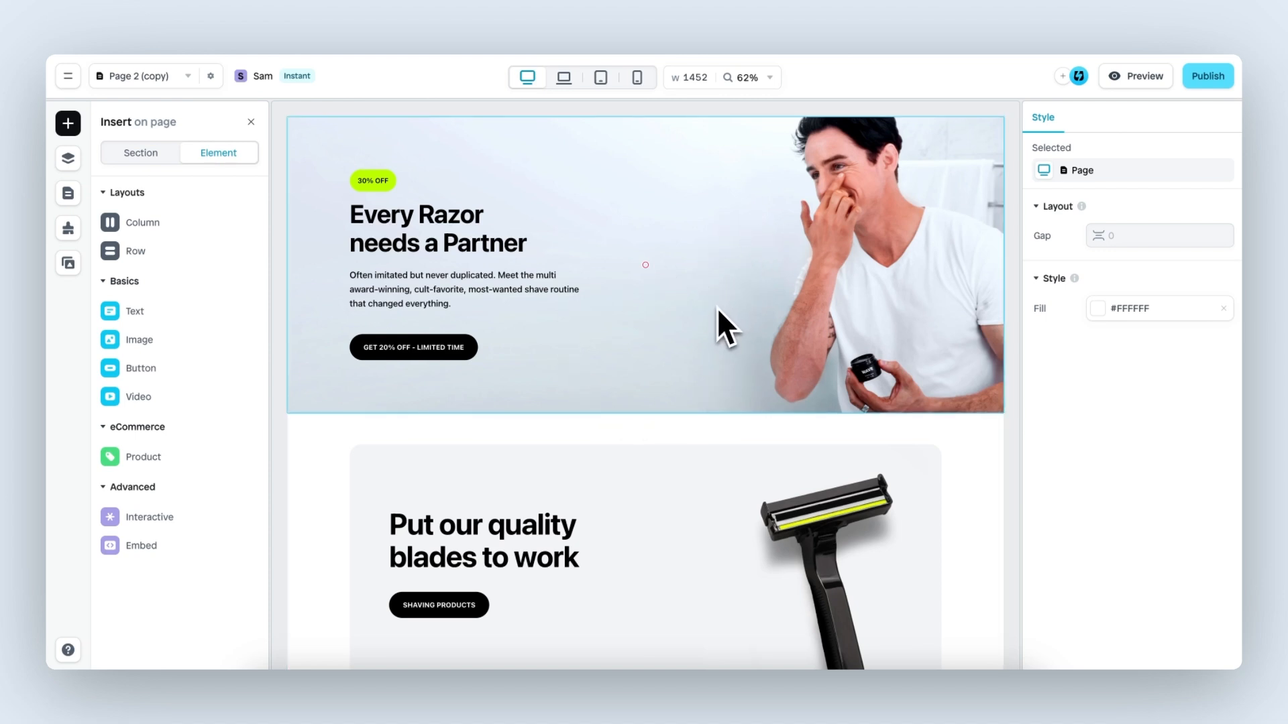
scroll(down, 3)
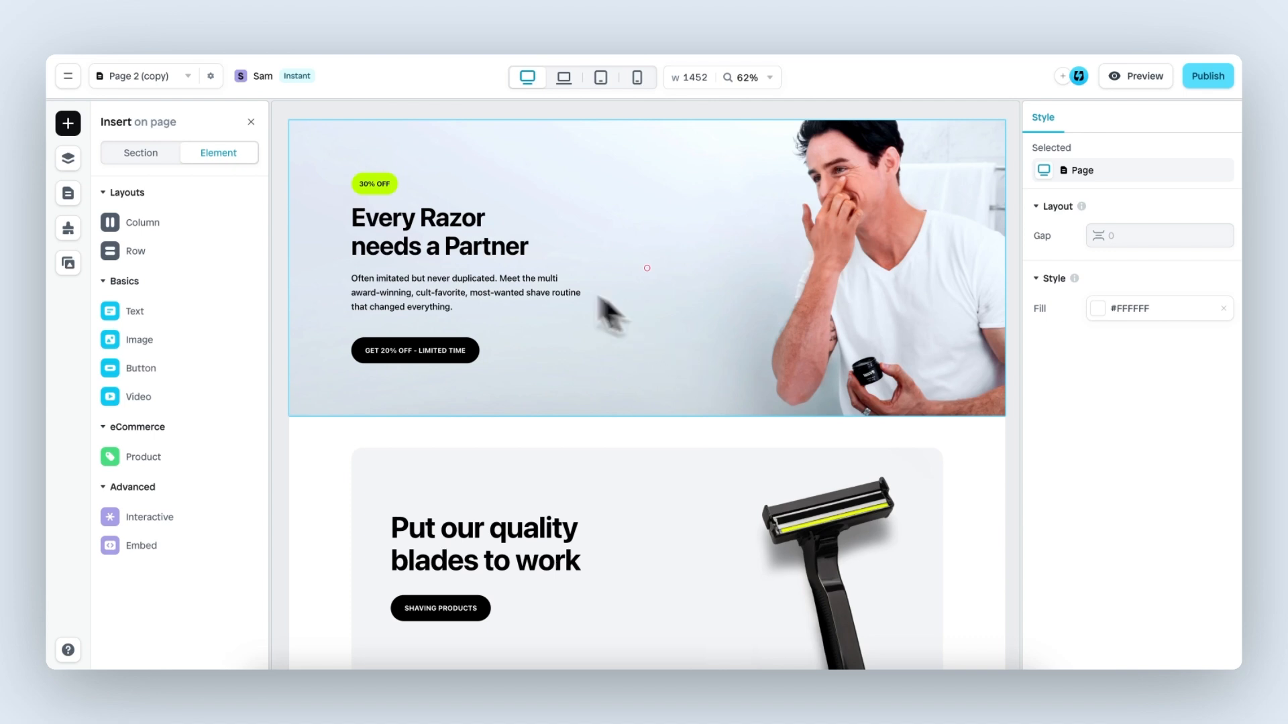
Step: Show the section template library narrowed to the Banner category
click(140, 153)
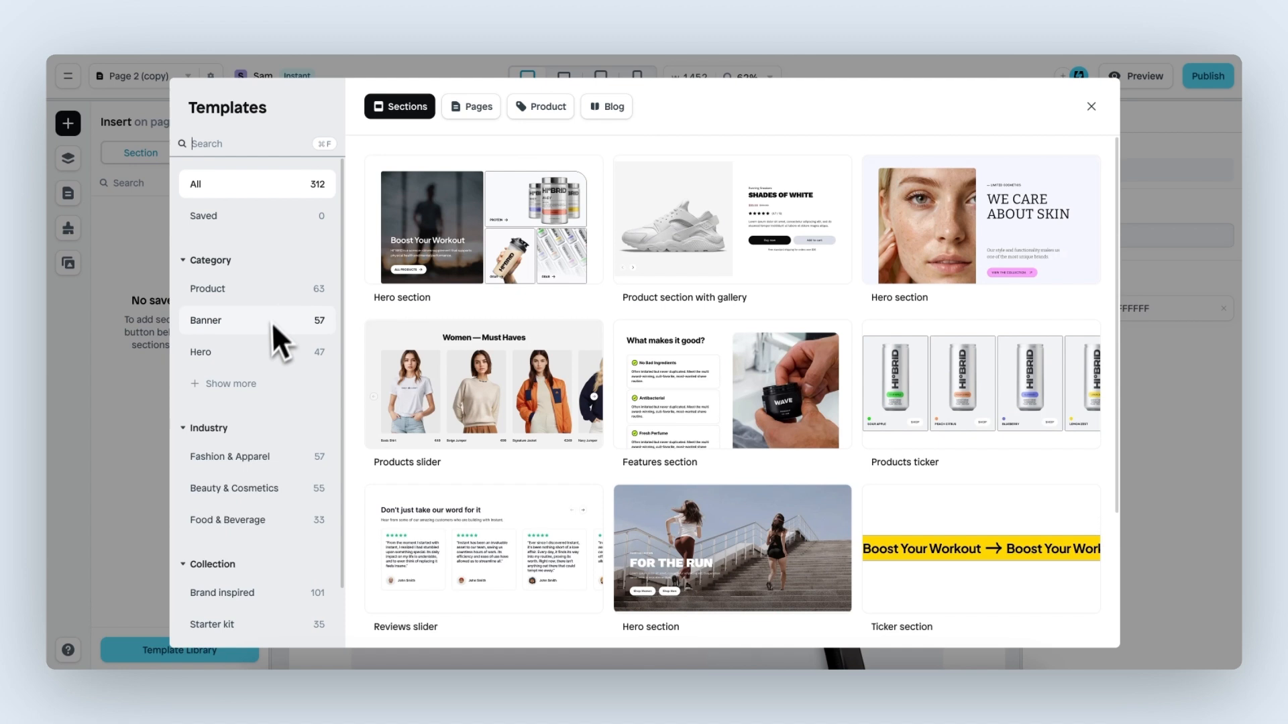
click(206, 321)
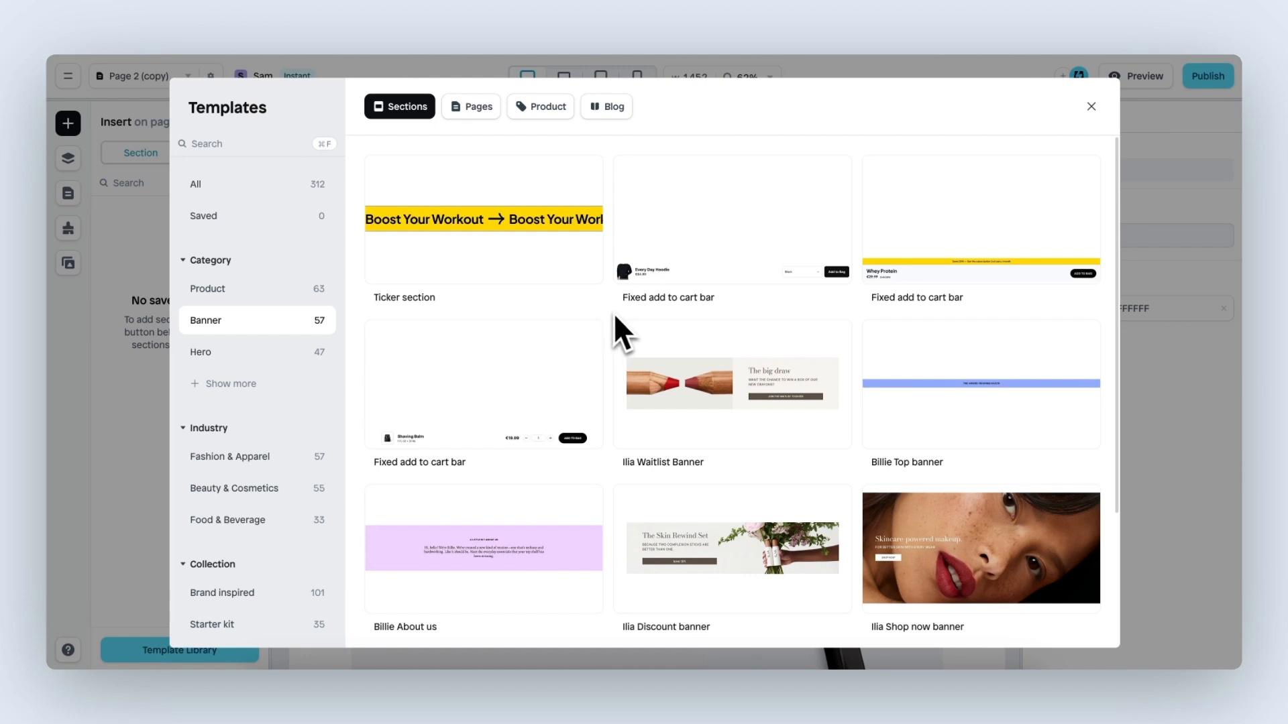
mouse_move(534, 370)
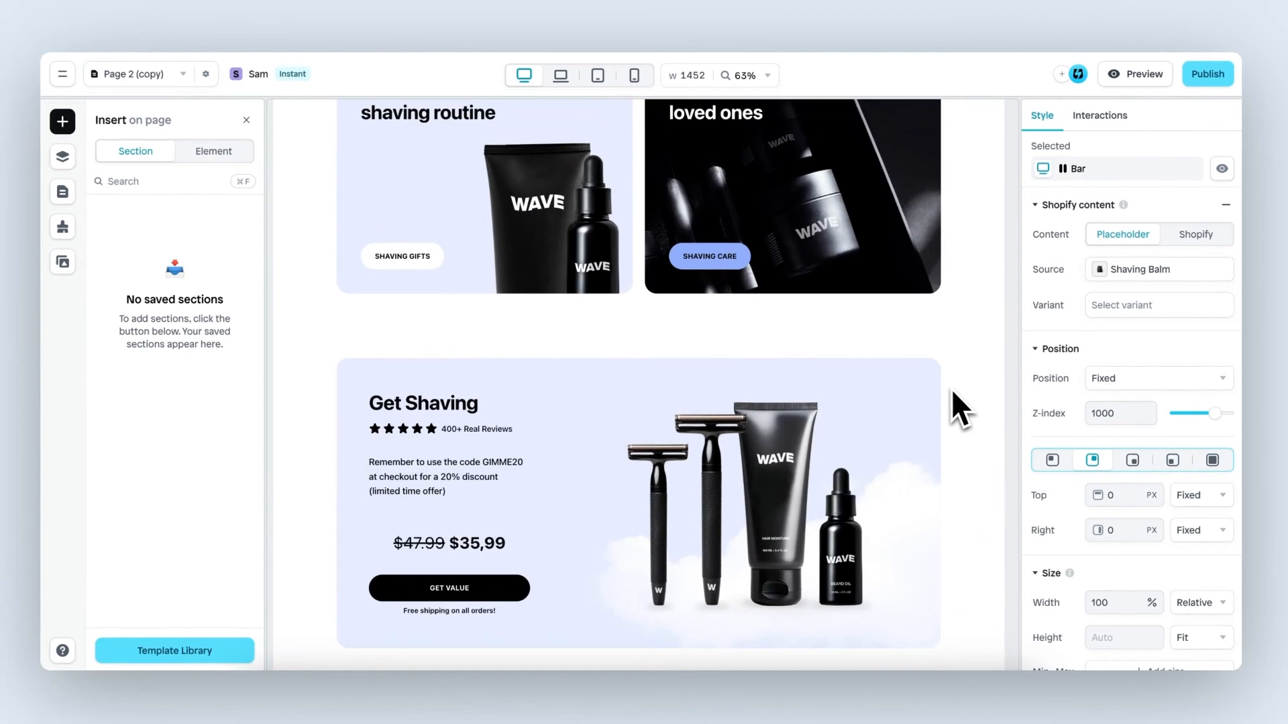
Step: Scroll the panel toward the position settings for the fixed add-to-cart bar
scroll(down, 3)
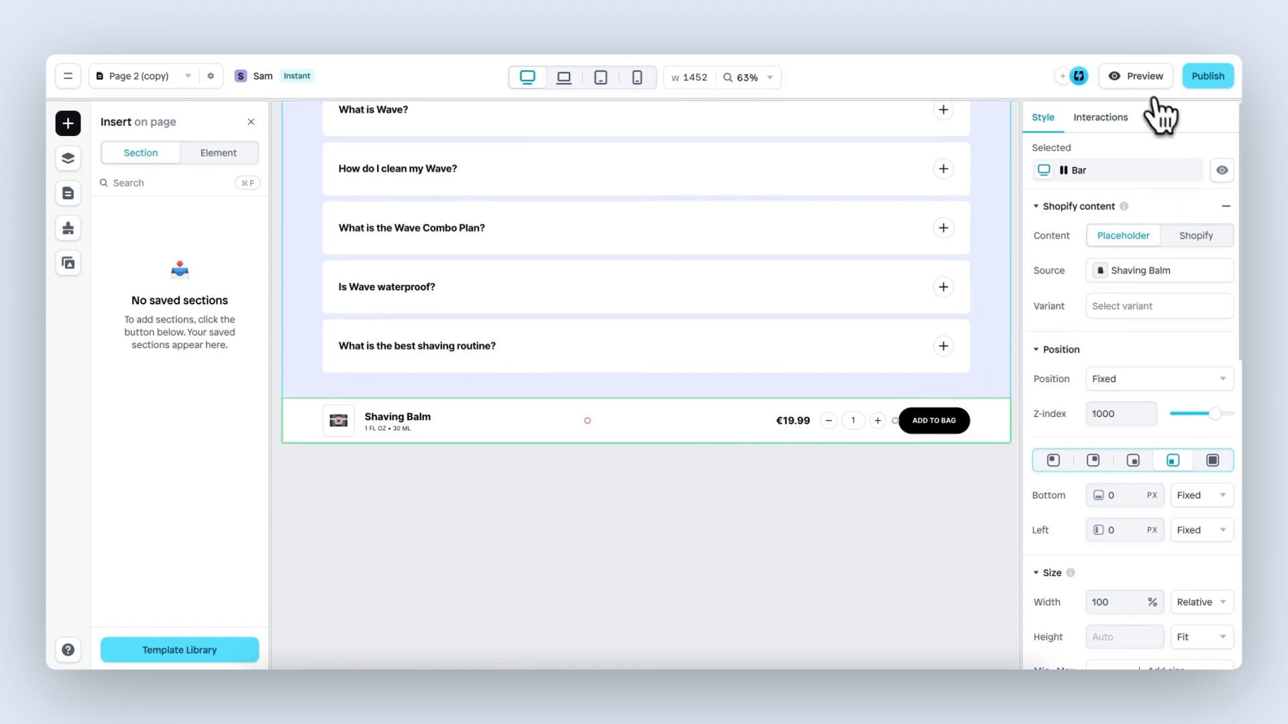
click(1136, 76)
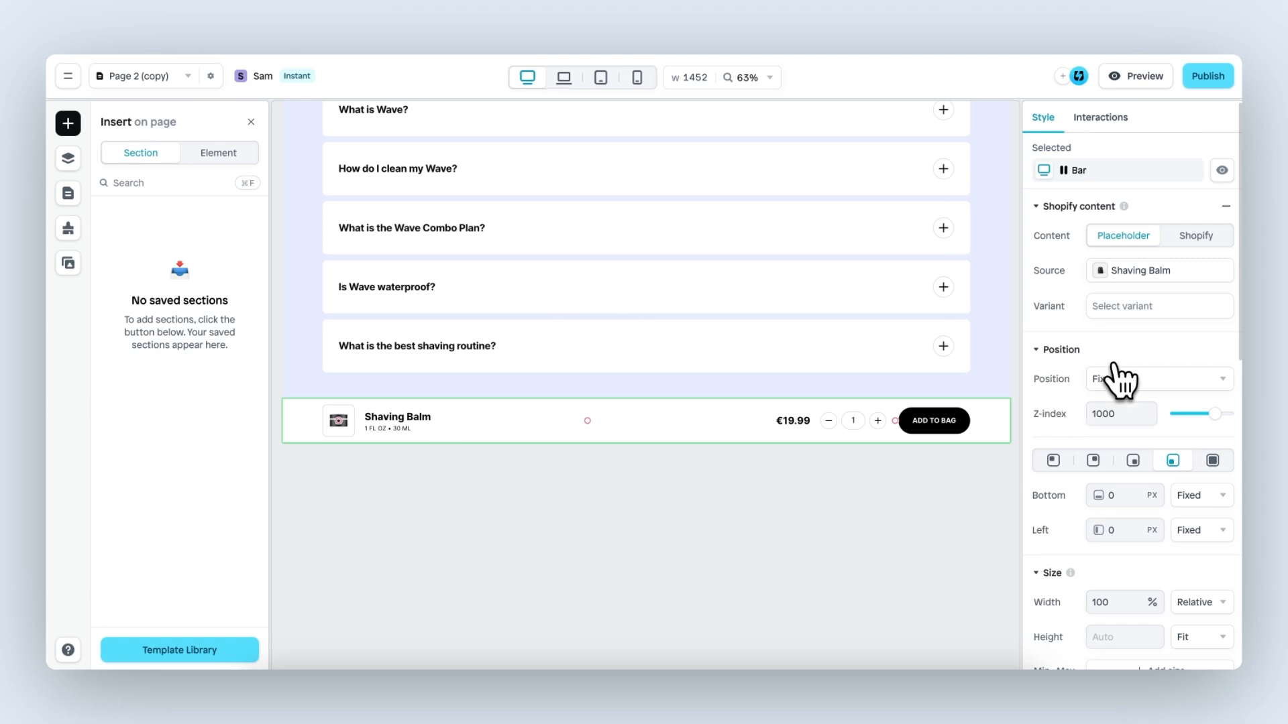
Step: Reveal the Bar's layer structure of image, columns, rows and product titles
click(68, 159)
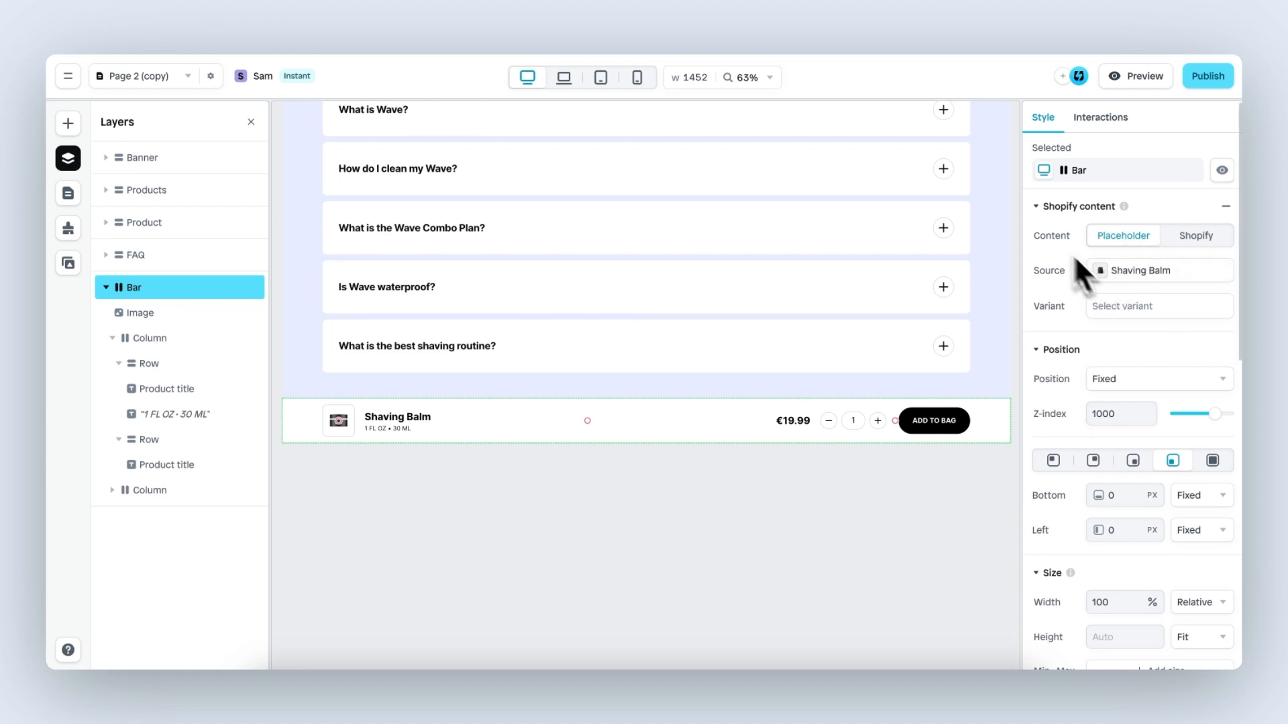
scroll(down, 3)
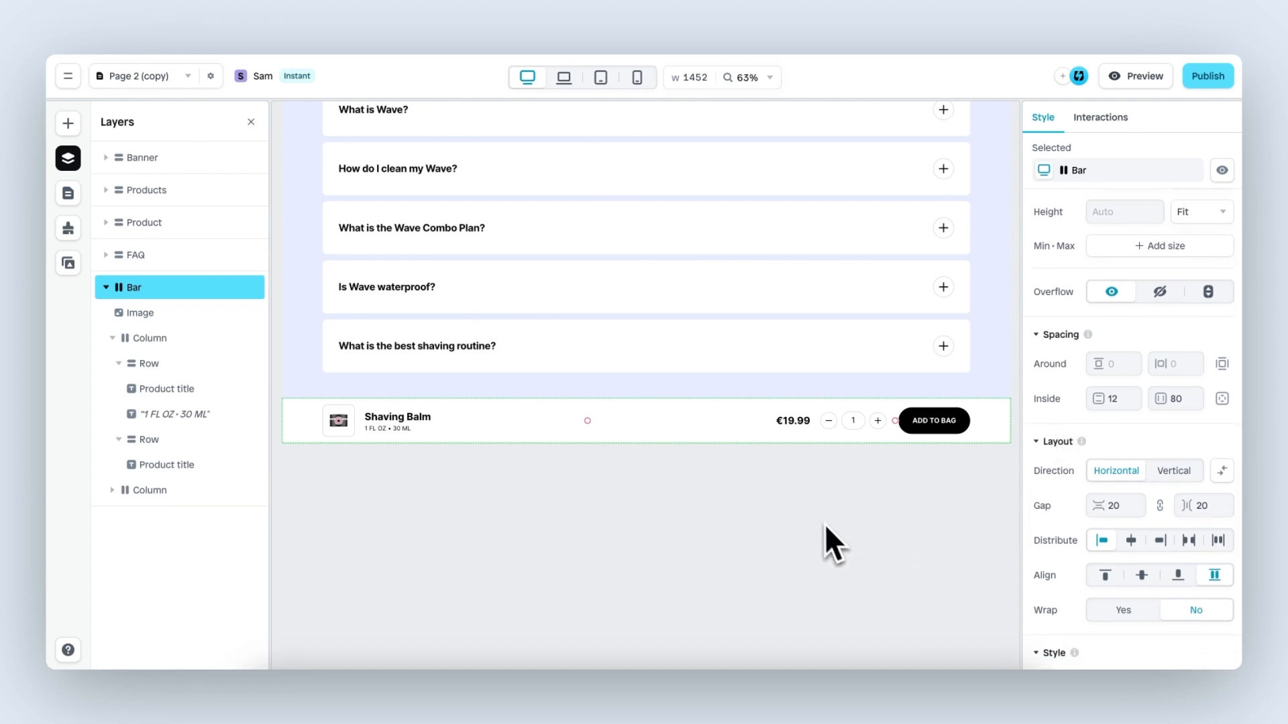
mouse_move(829, 542)
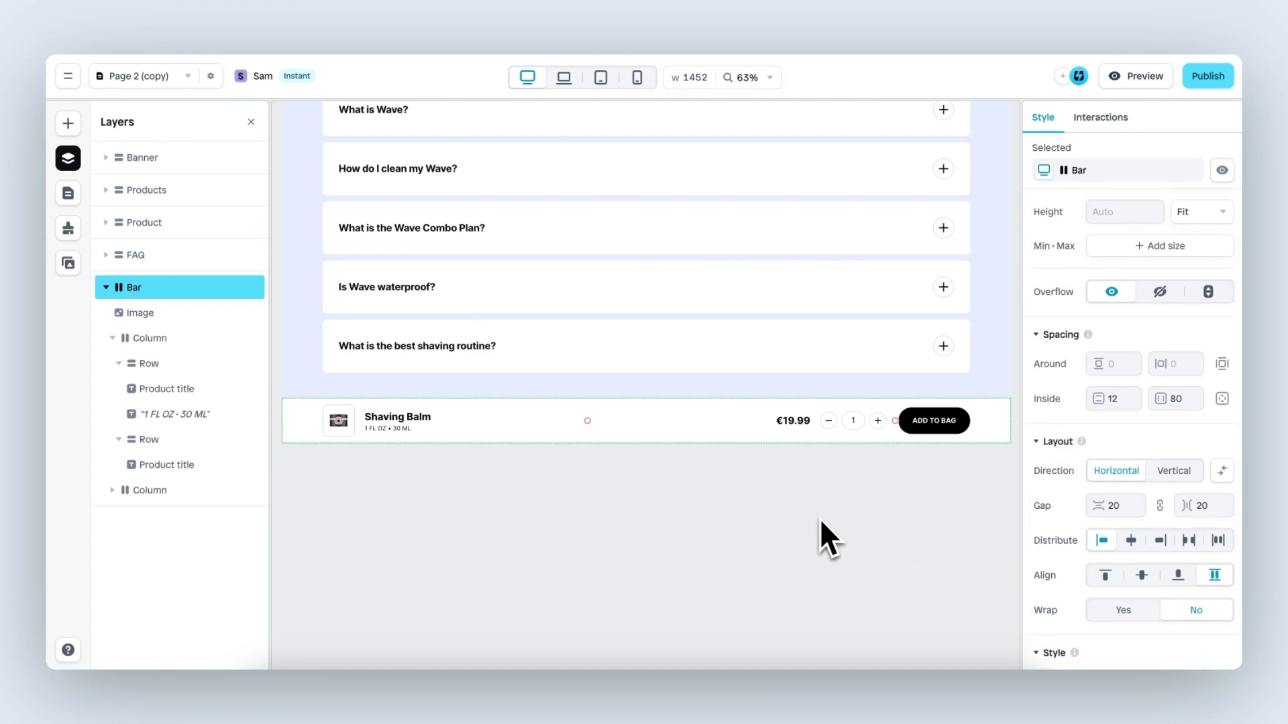